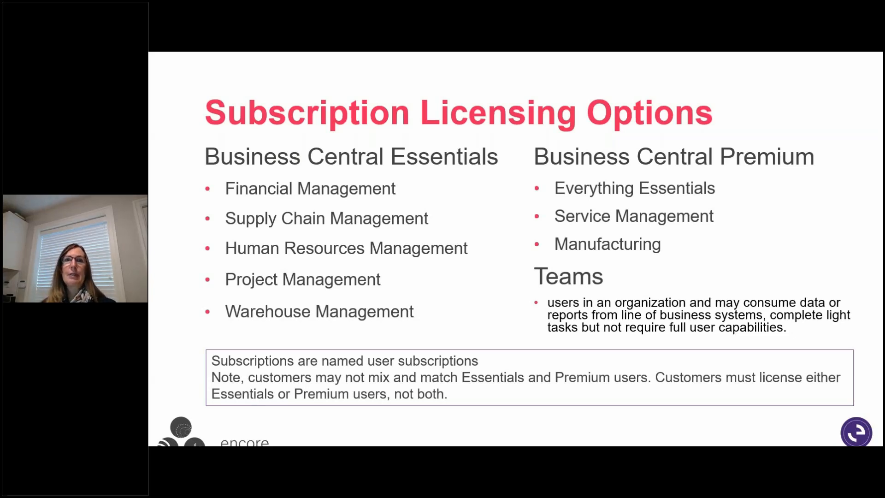
# - Advance the slideshow from the licensing options slide to the Business Central Essentials feature table
pyautogui.press('Right')
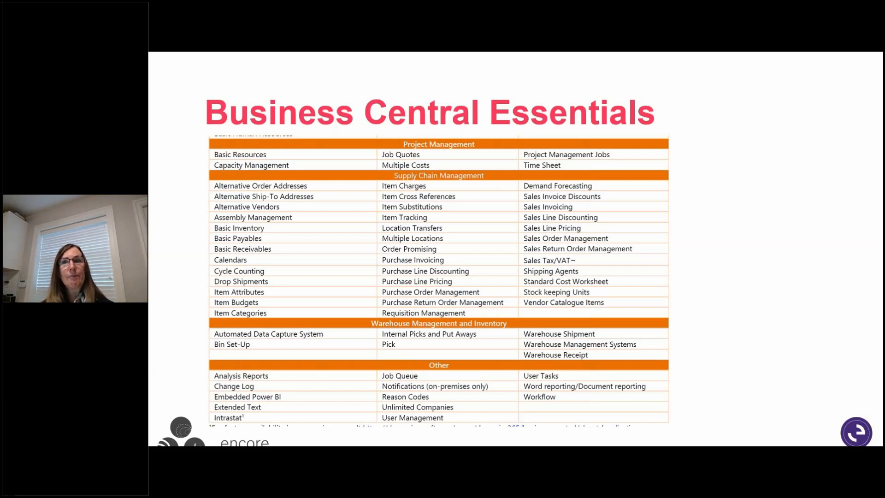
# - Advance to the Business Central Premium slide with service order management and manufacturing features
pyautogui.press('right')
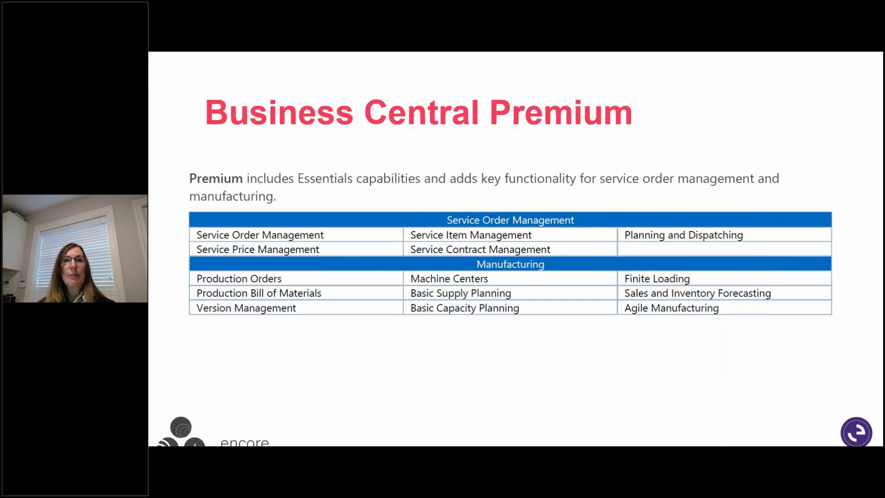
pyautogui.press('right')
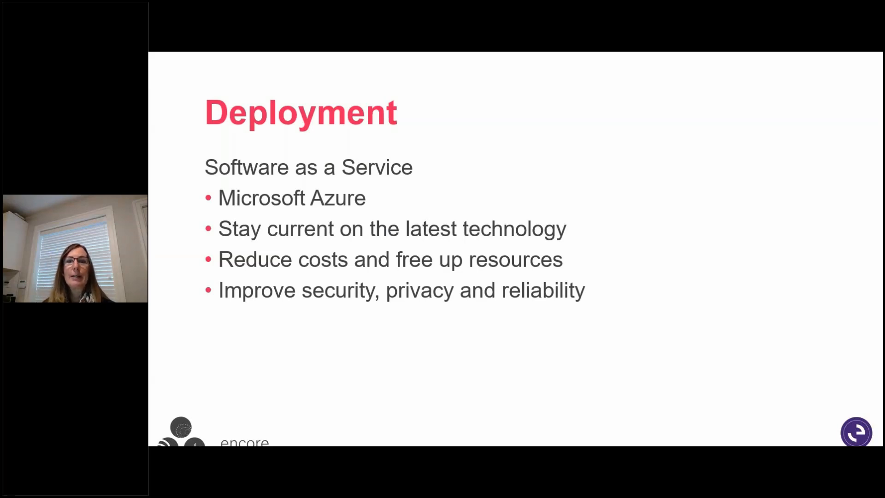
pyautogui.press('right')
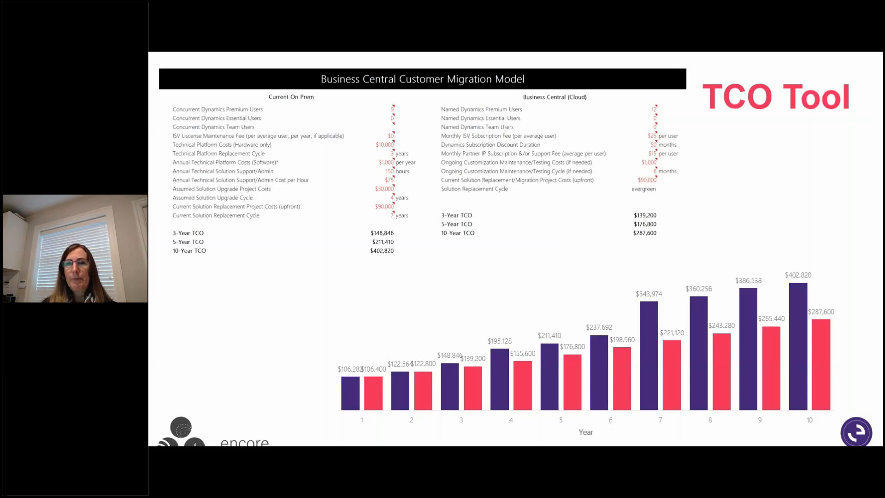
# - Advance from the TCO Tool slide to the Ongoing Benefits slide
pyautogui.press('right')
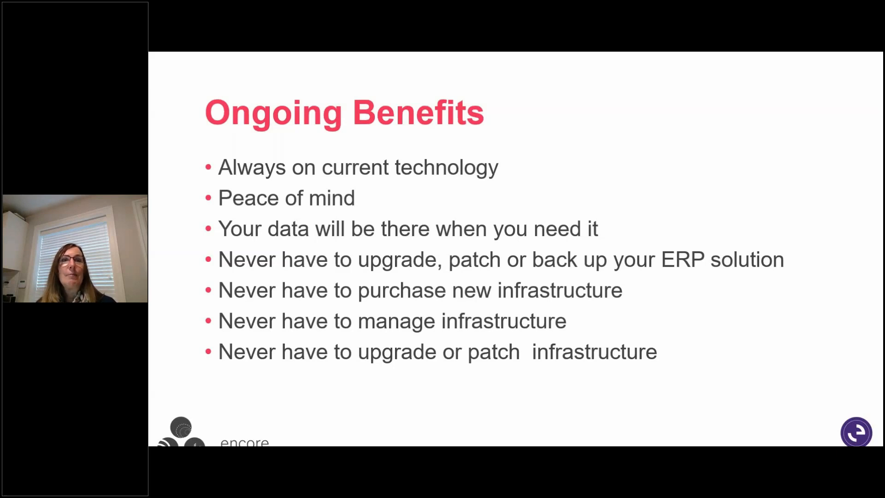